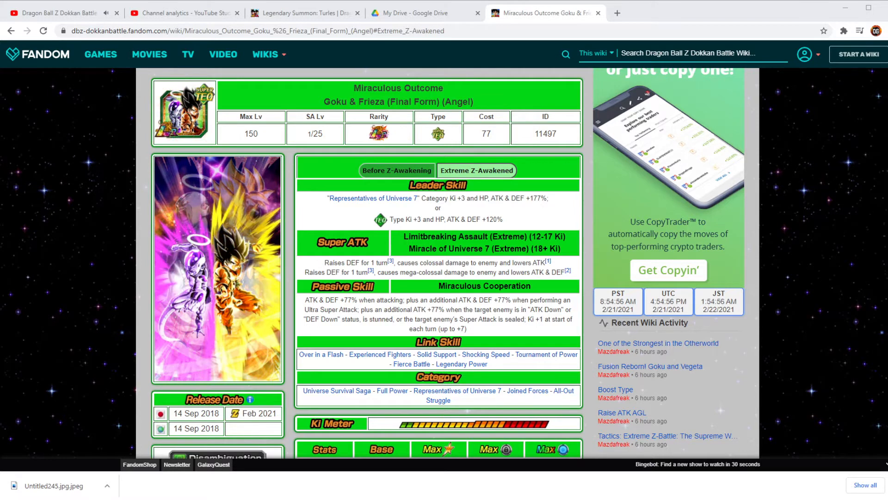
mouse_move(436, 354)
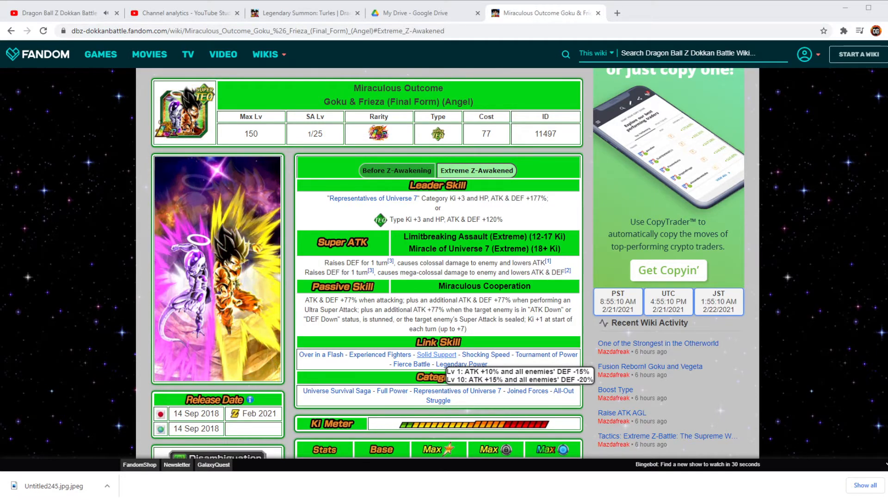
- Open the Solid Support link skill in a new tab from the Goku & Frieza card page
left_click(436, 355)
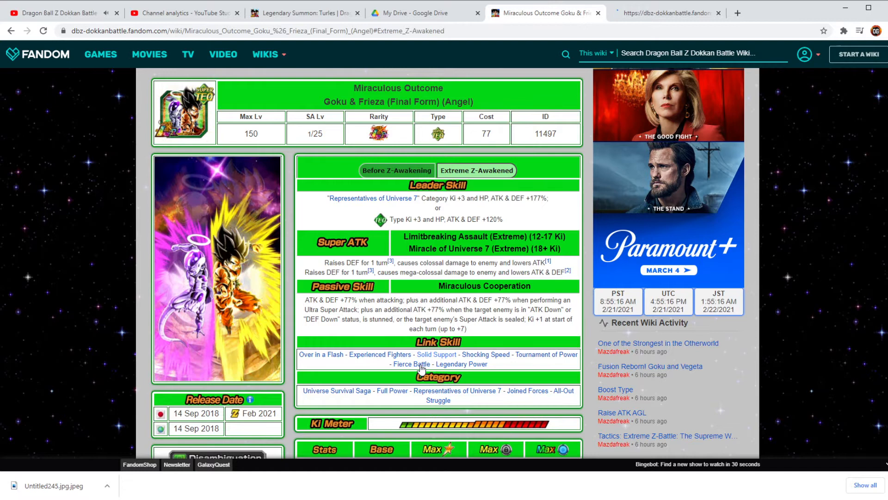
left_click(435, 354)
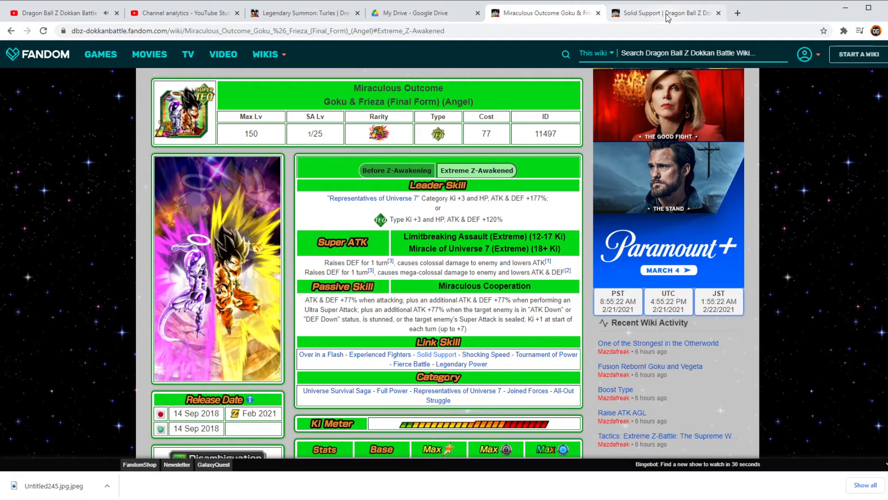
- Switch to the Solid Support tab and review its link skill level values
left_click(657, 12)
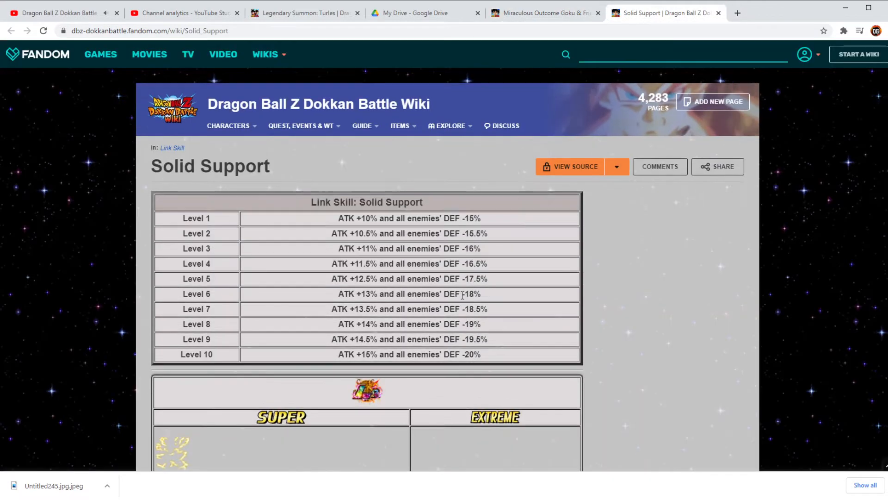
scroll("down", 3)
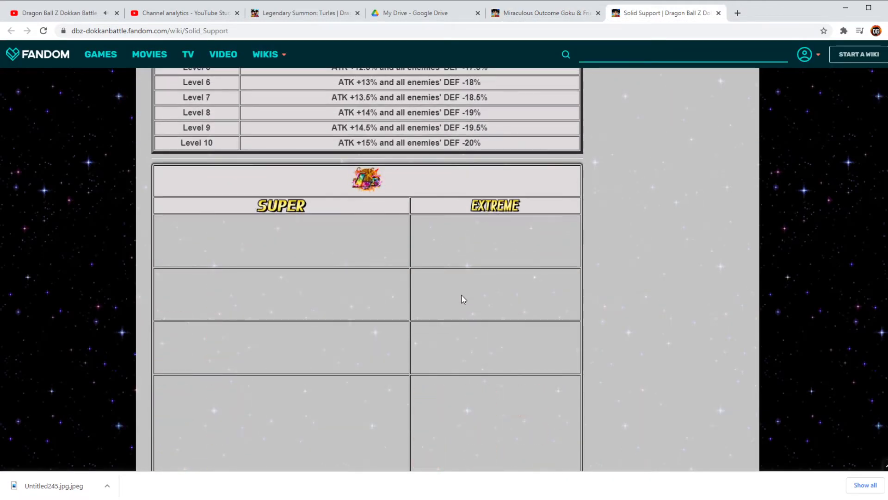
scroll("up", 3)
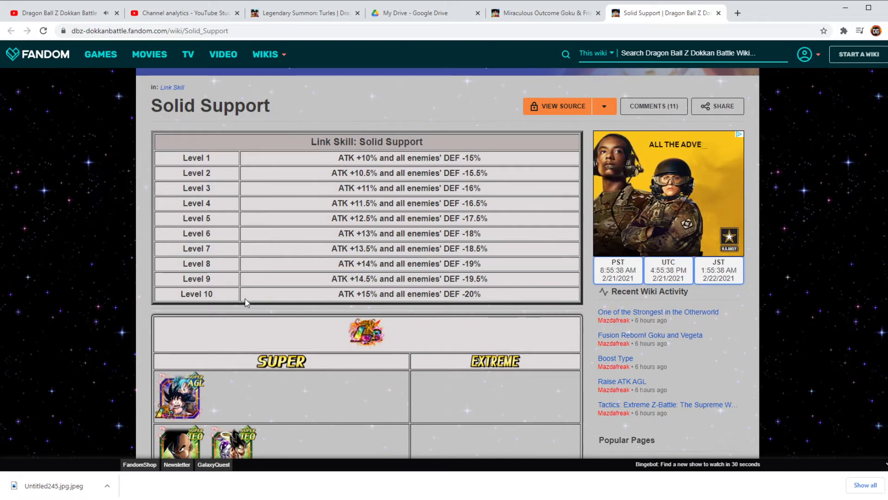
scroll("up", 3)
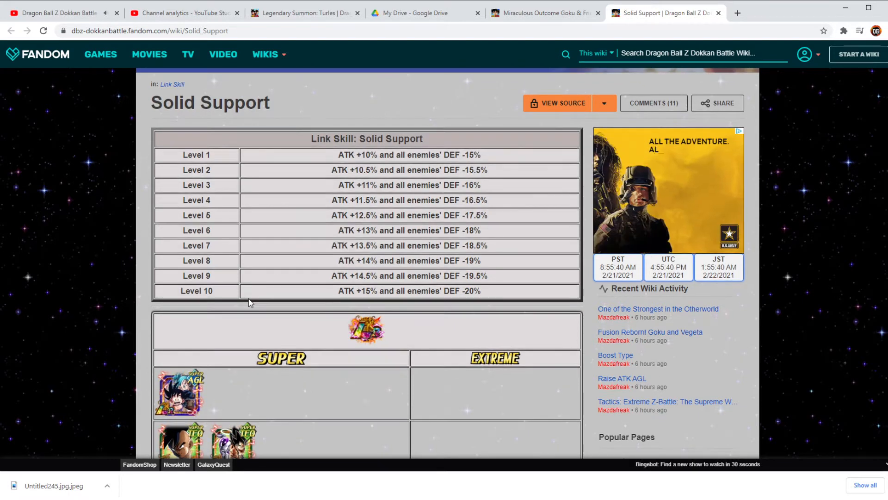
scroll("down", 3)
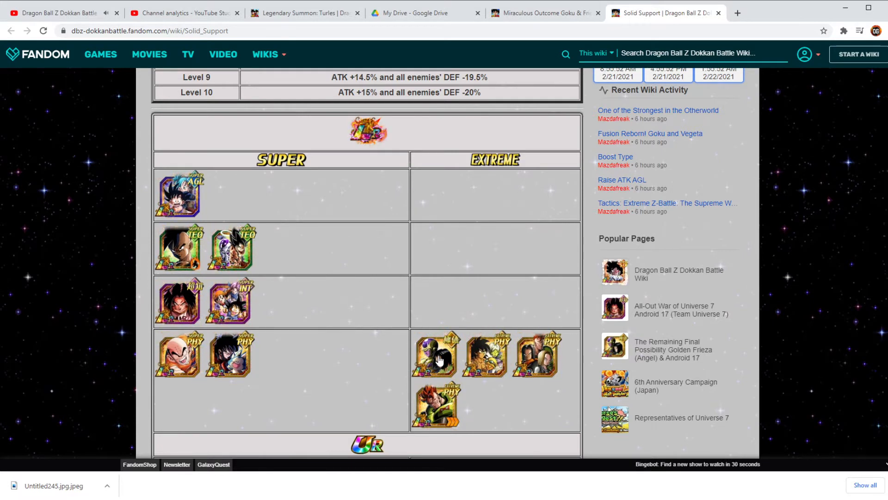
- Scroll through the LR and UR card lists down to the SSR section
scroll("down", 3)
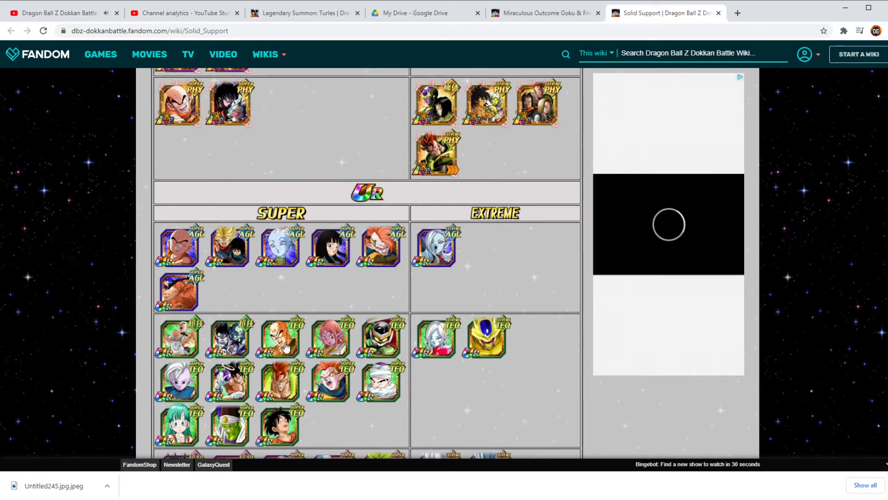
mouse_move(173, 342)
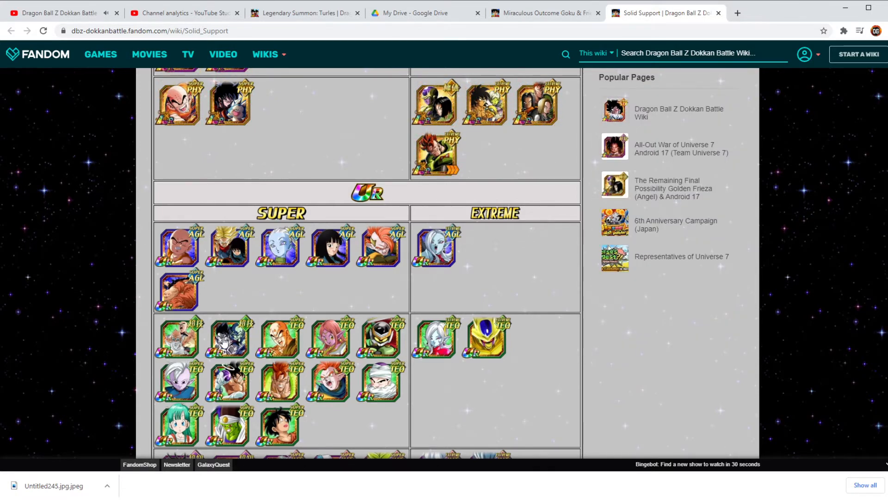
scroll("down", 3)
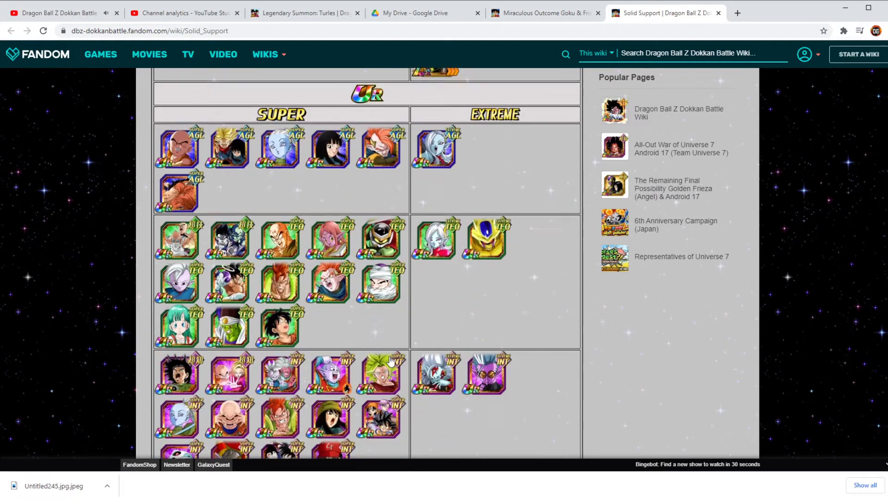
scroll("down", 3)
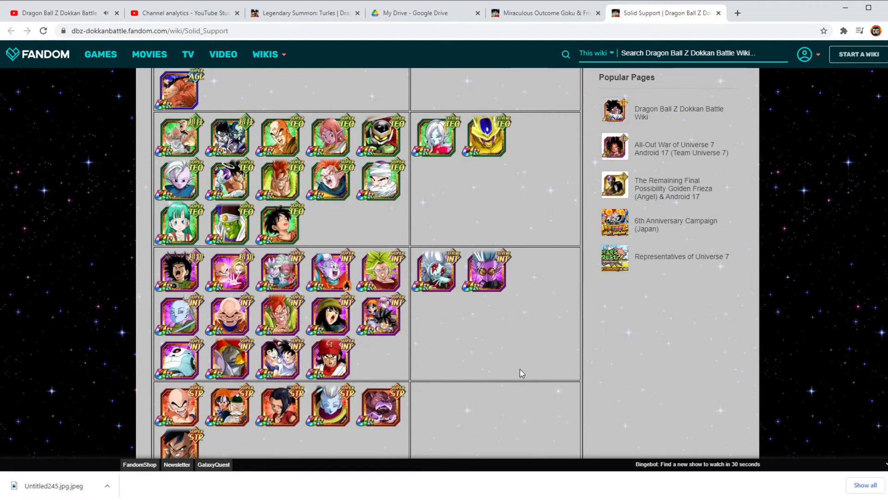
mouse_move(164, 276)
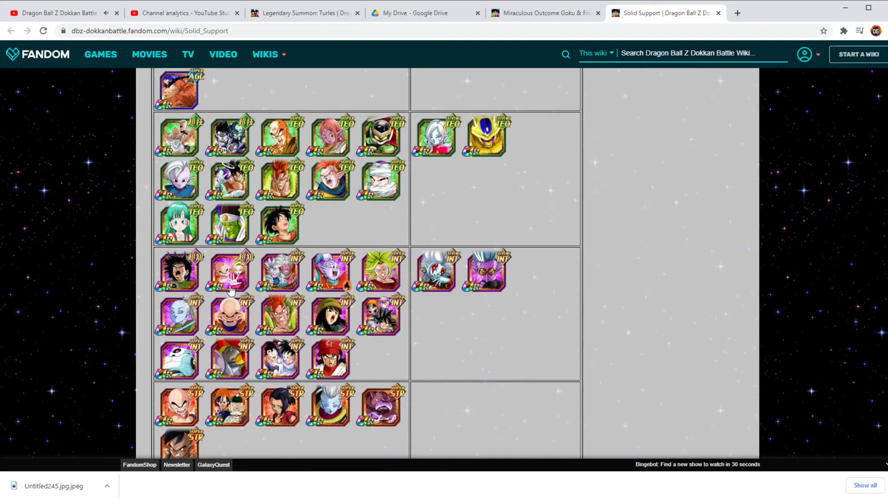
scroll("down", 3)
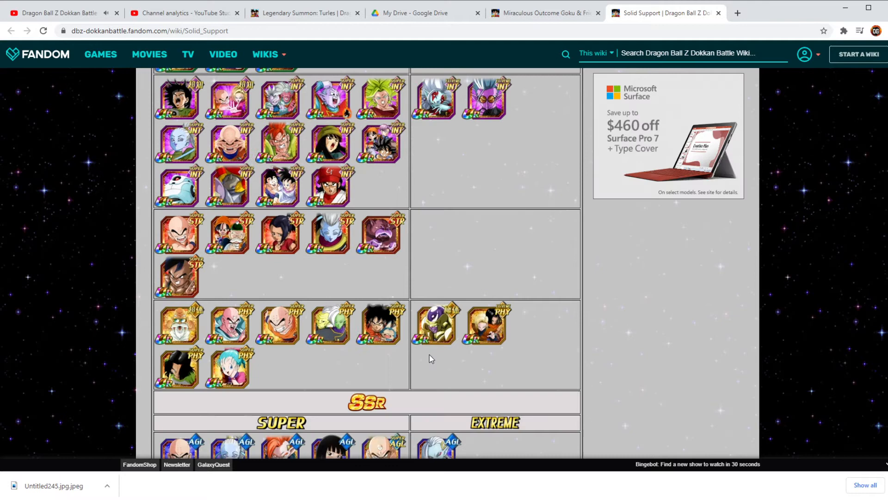
scroll("down", 3)
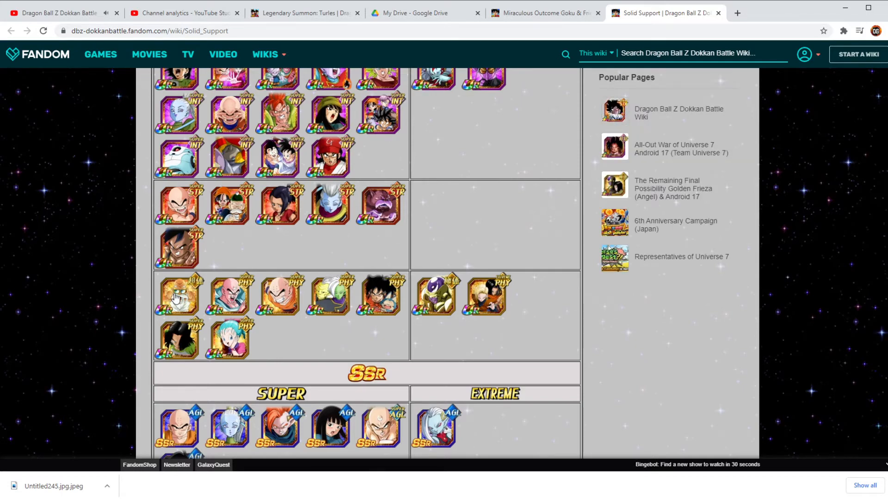
scroll("up", 3)
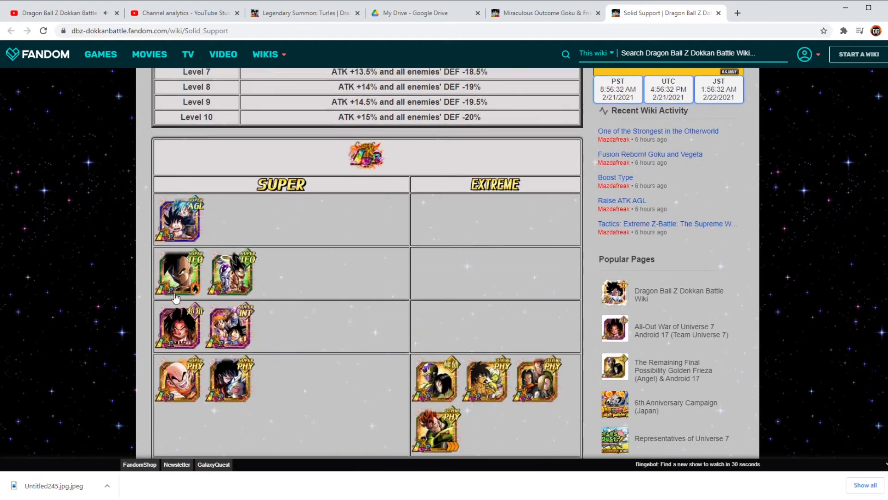
scroll("down", 3)
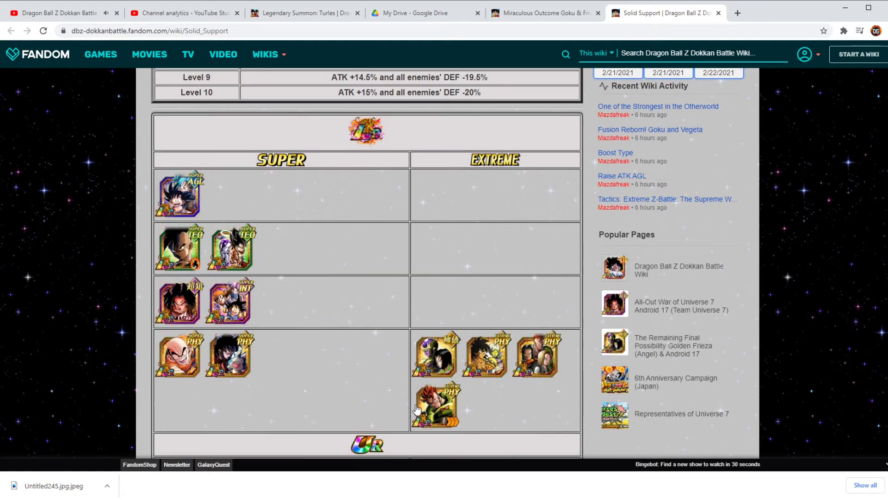
scroll("down", 3)
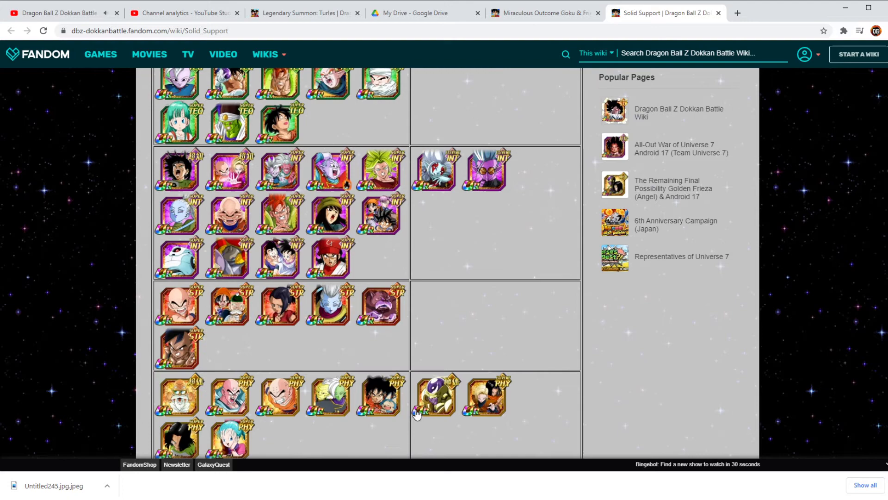
scroll("down", 3)
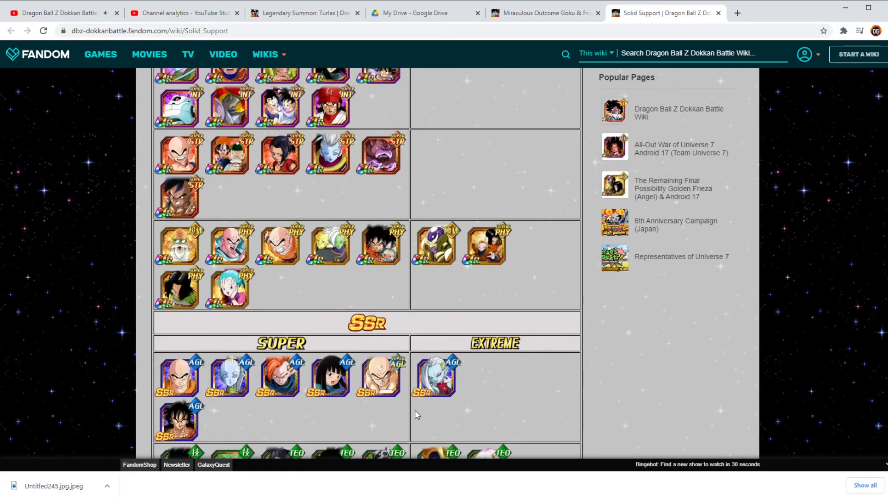
scroll("down", 3)
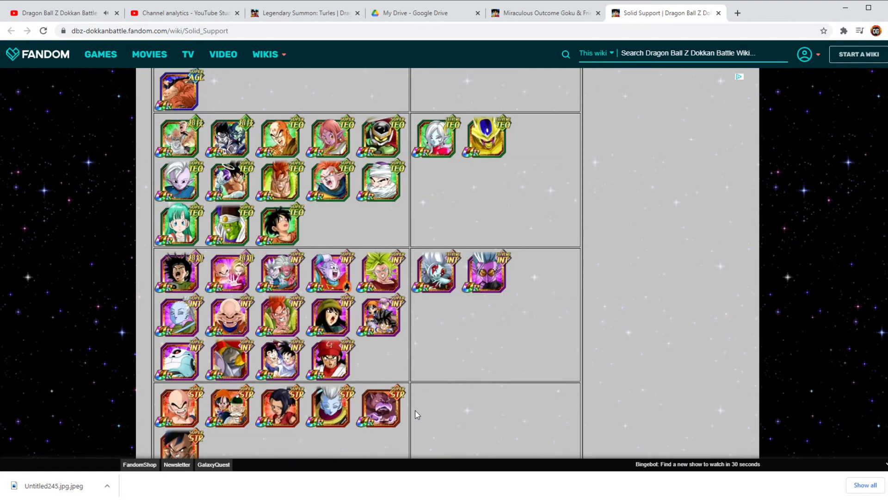
scroll("up", 3)
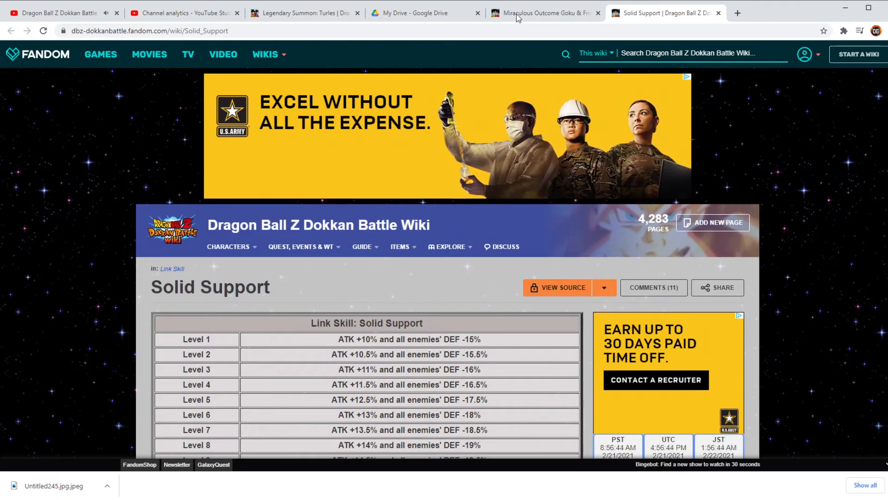
left_click(541, 12)
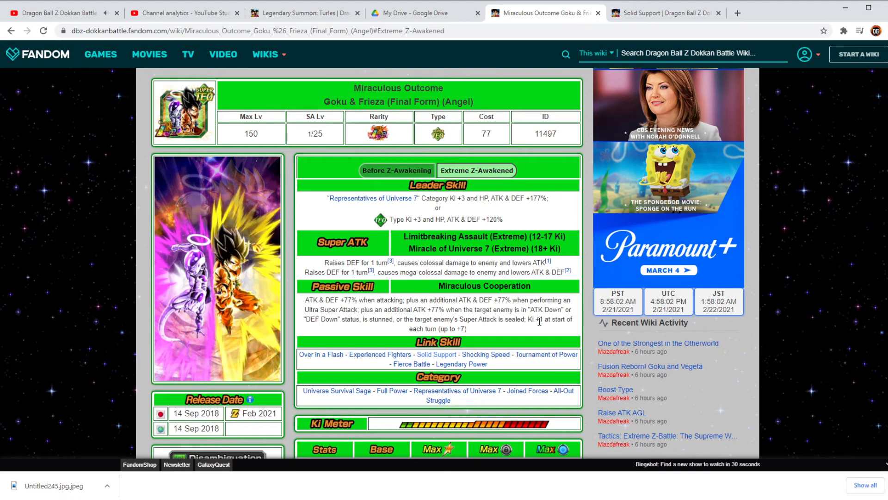
- Scroll the Goku & Frieza card page down to its base and max HP, ATK and DEF stats
scroll("down", 3)
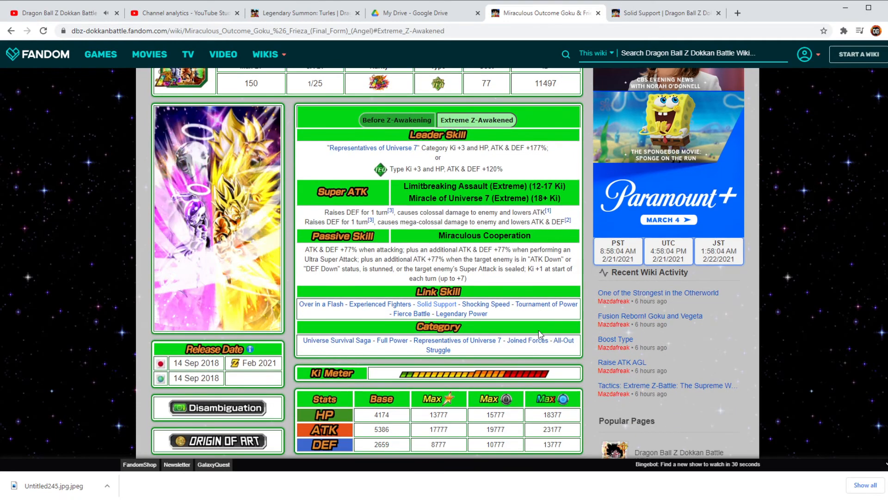
scroll("down", 3)
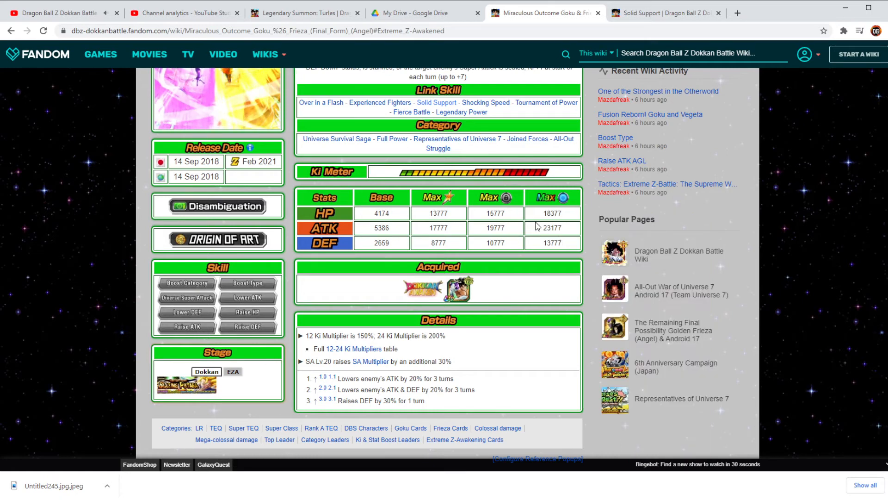
mouse_move(571, 251)
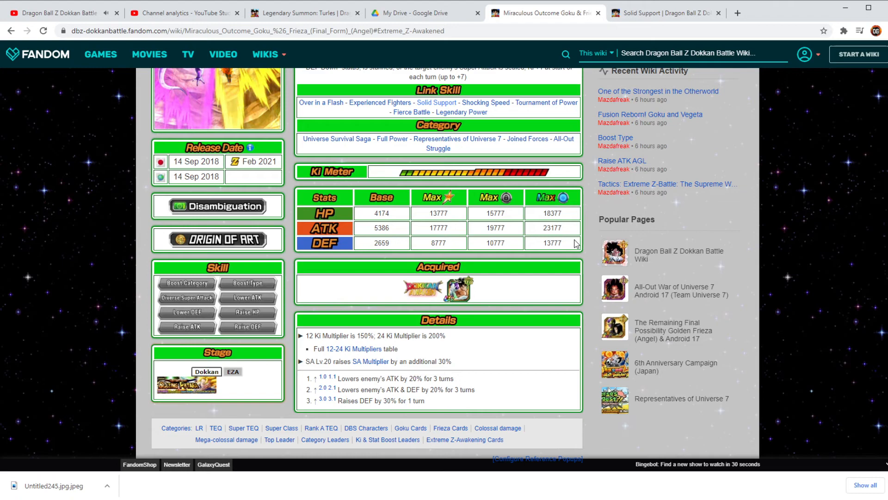
scroll("up", 3)
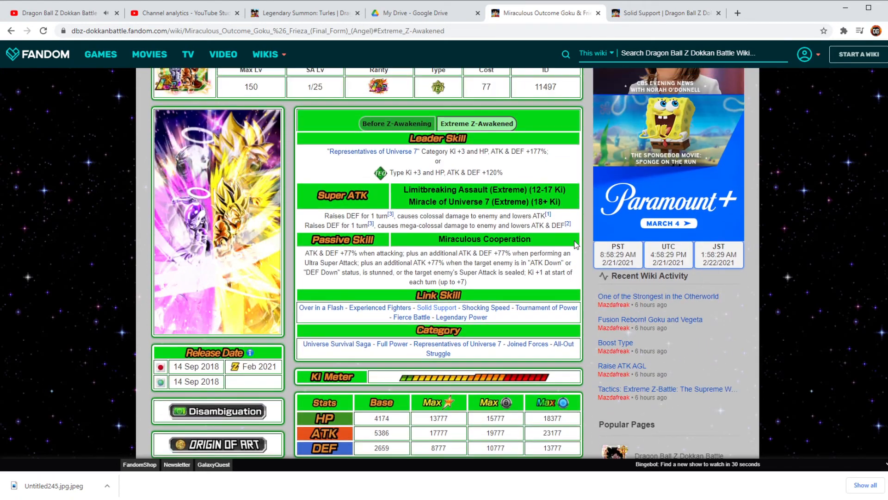
scroll("up", 3)
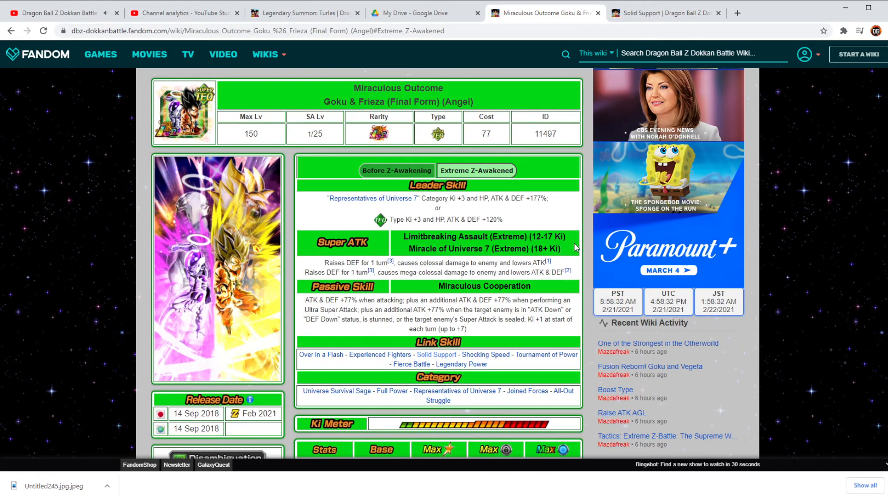